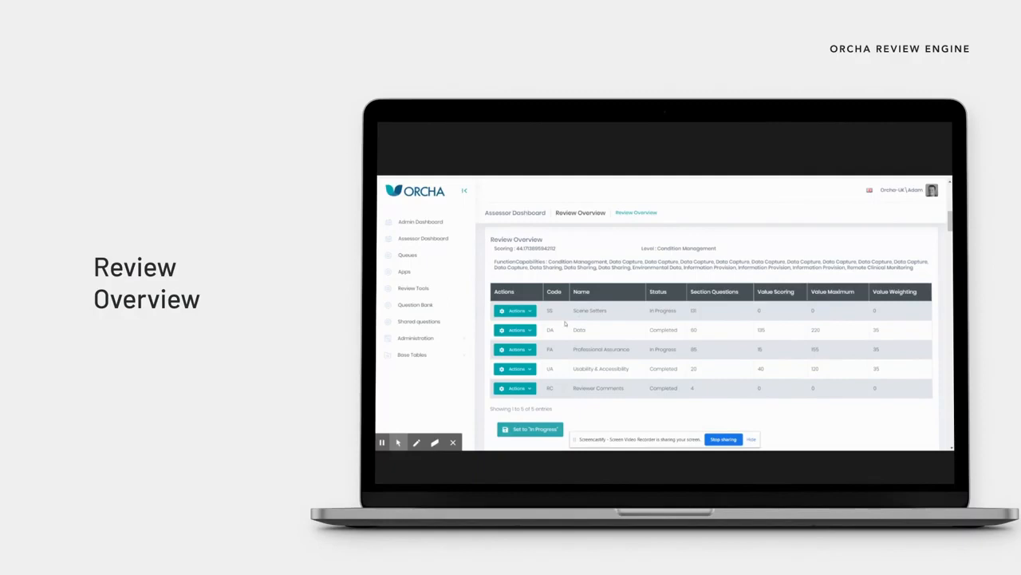
pyautogui.moveTo(577, 322)
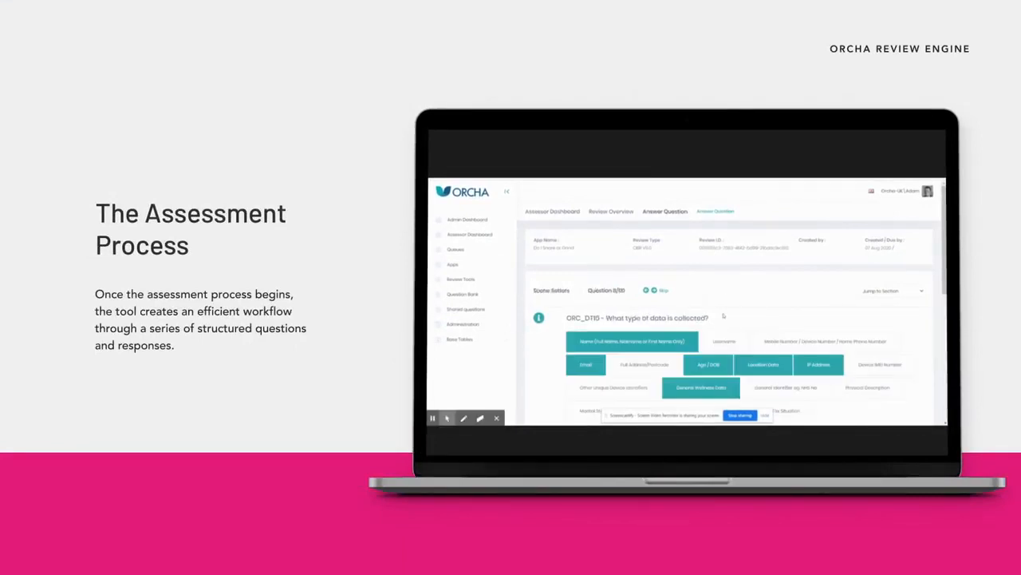
# Scroll through the data-collection assessment questions toward the cookie-data question ORC_D713
pyautogui.scroll(-3)
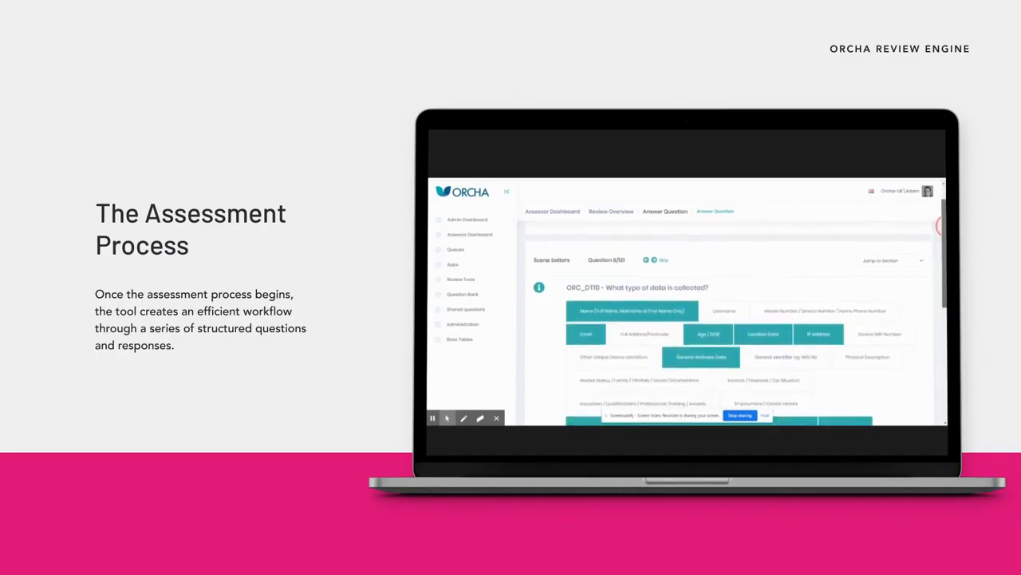
pyautogui.scroll(-3)
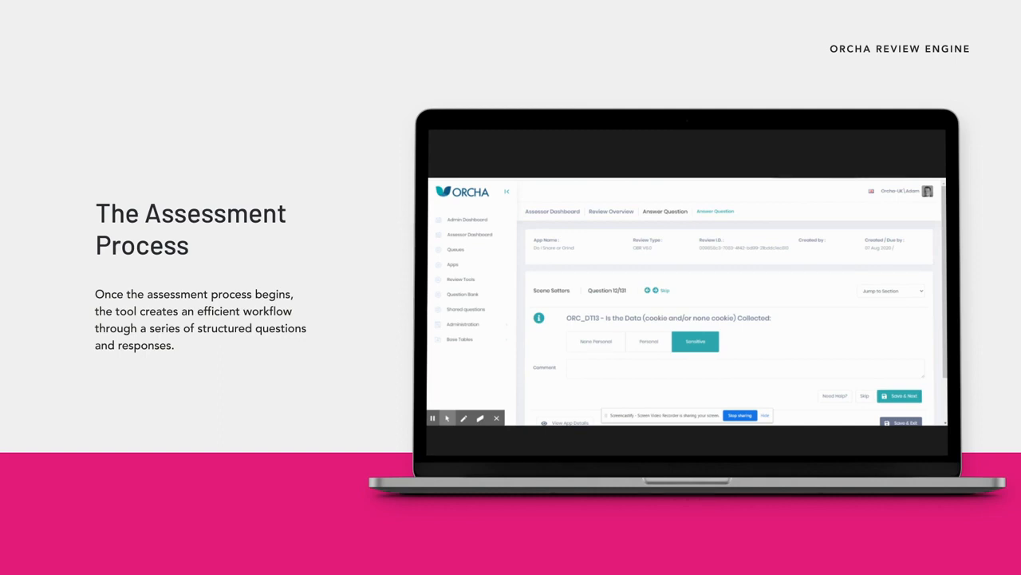
pyautogui.click(451, 265)
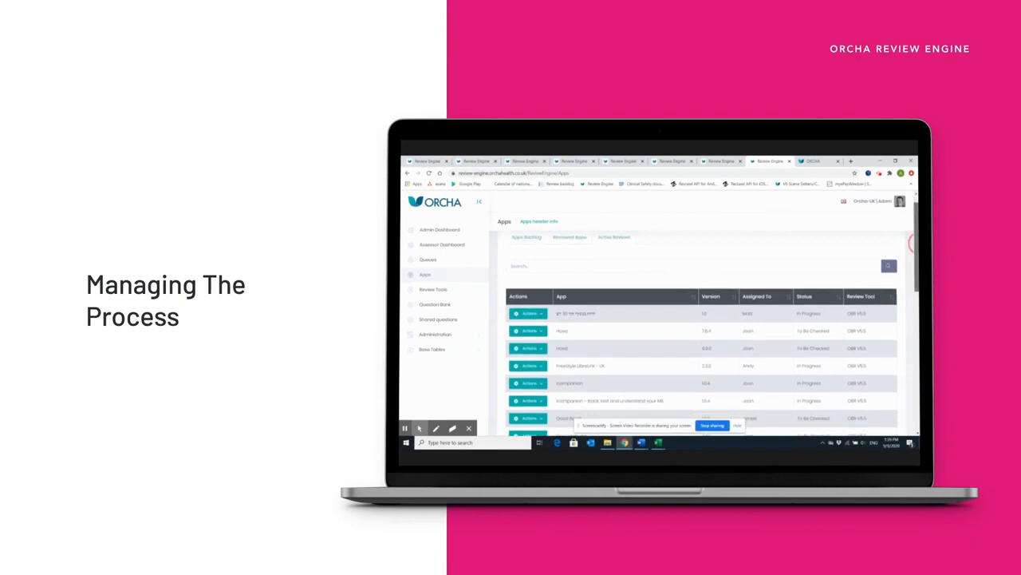
# Scroll down the Apps review table to reveal more apps with assignees and statuses
pyautogui.scroll(-3)
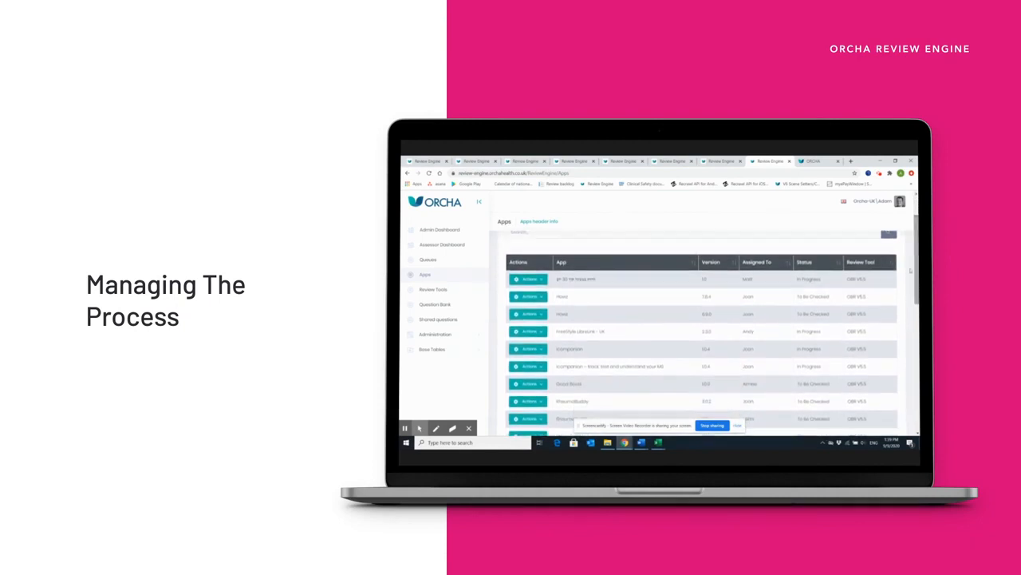